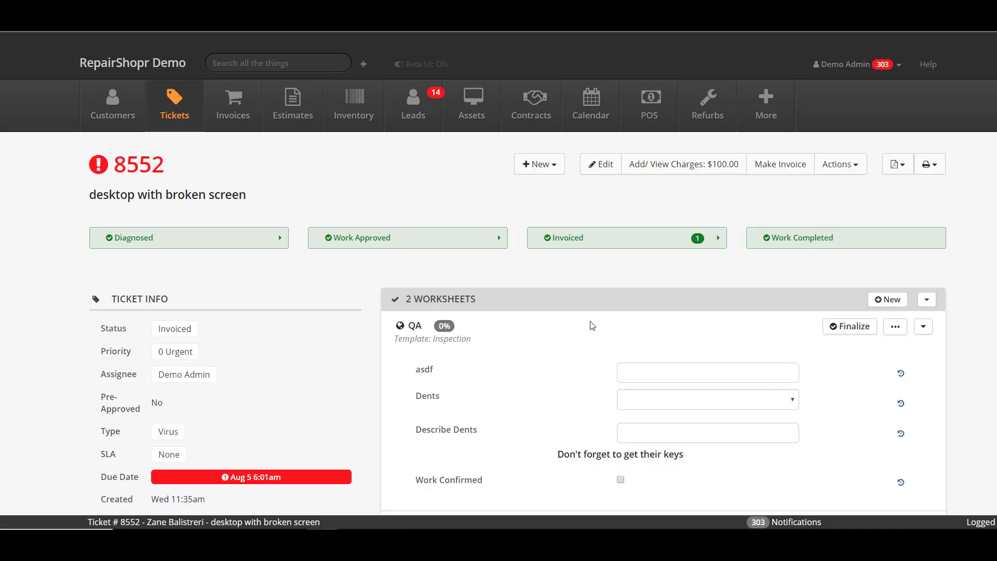
pyautogui.scroll(-3)
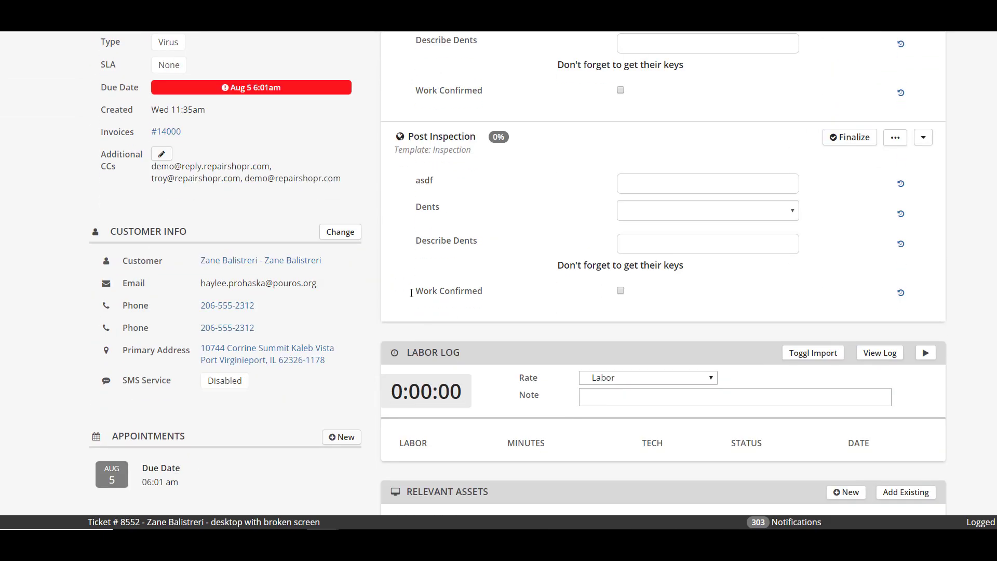
pyautogui.scroll(-3)
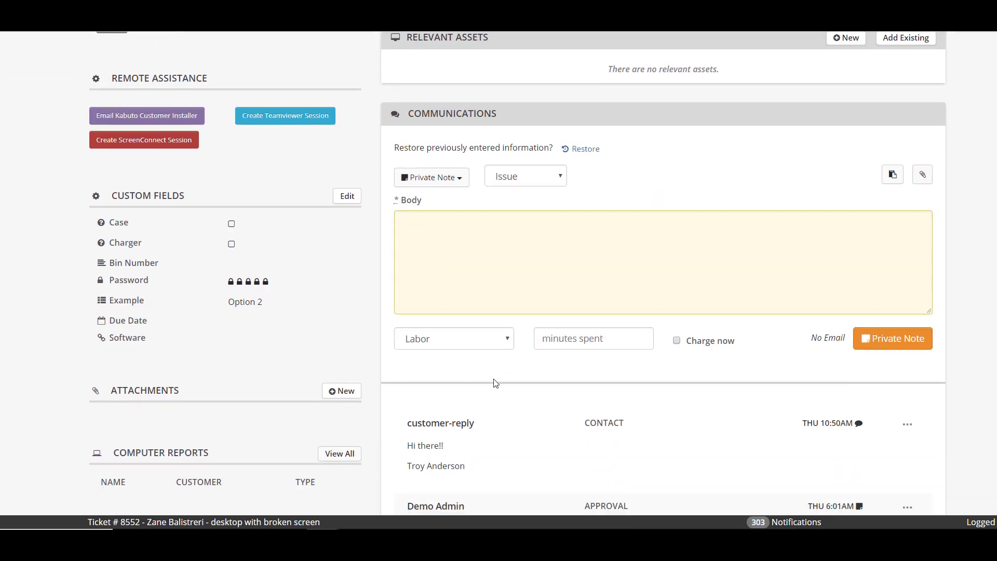
pyautogui.scroll(-3)
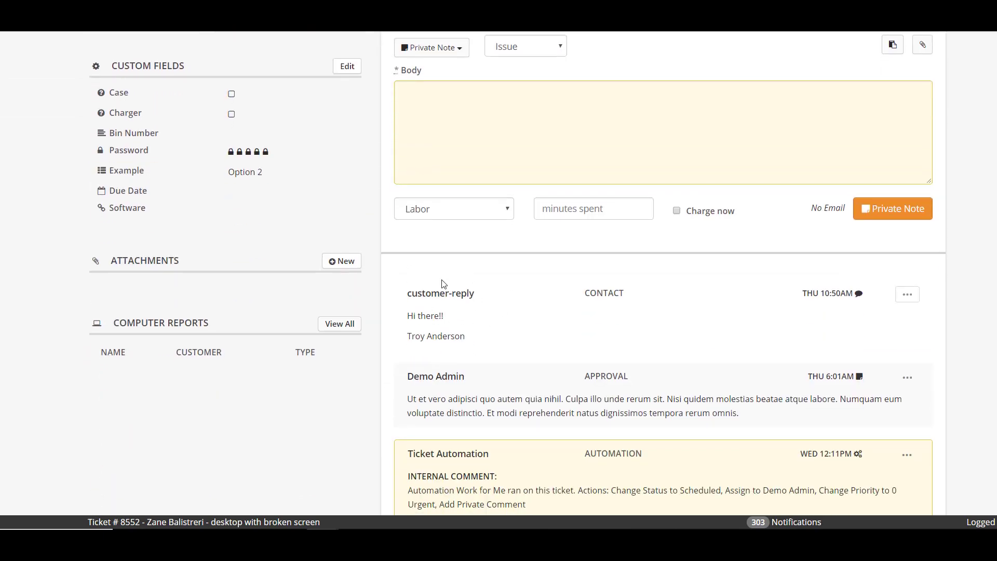
pyautogui.moveTo(564, 292)
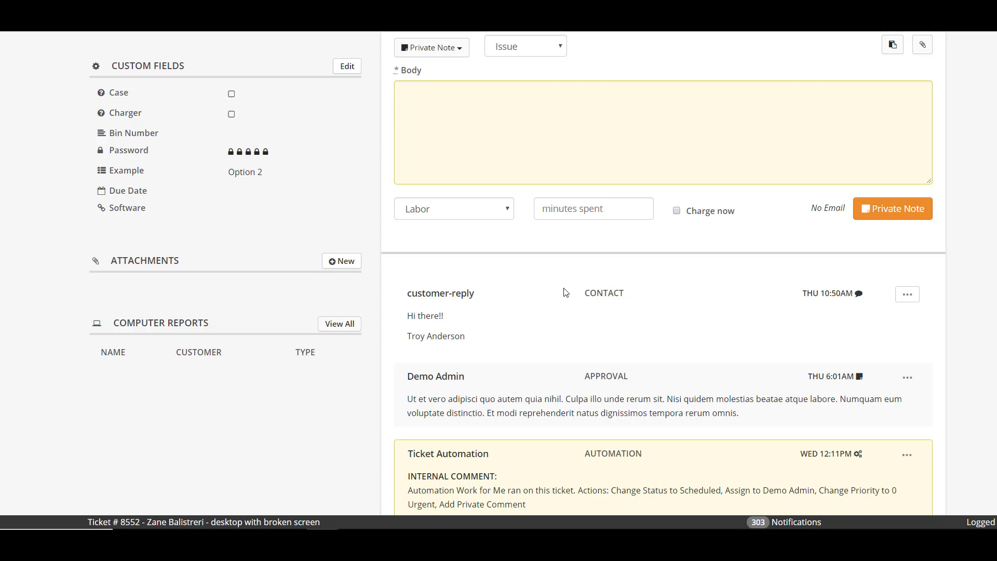
pyautogui.moveTo(611, 246)
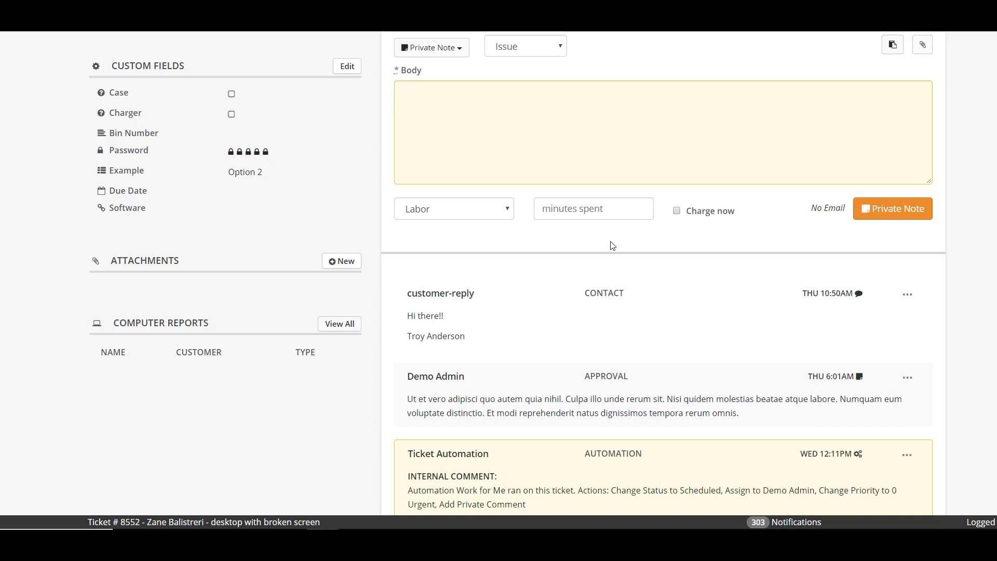
pyautogui.moveTo(856, 306)
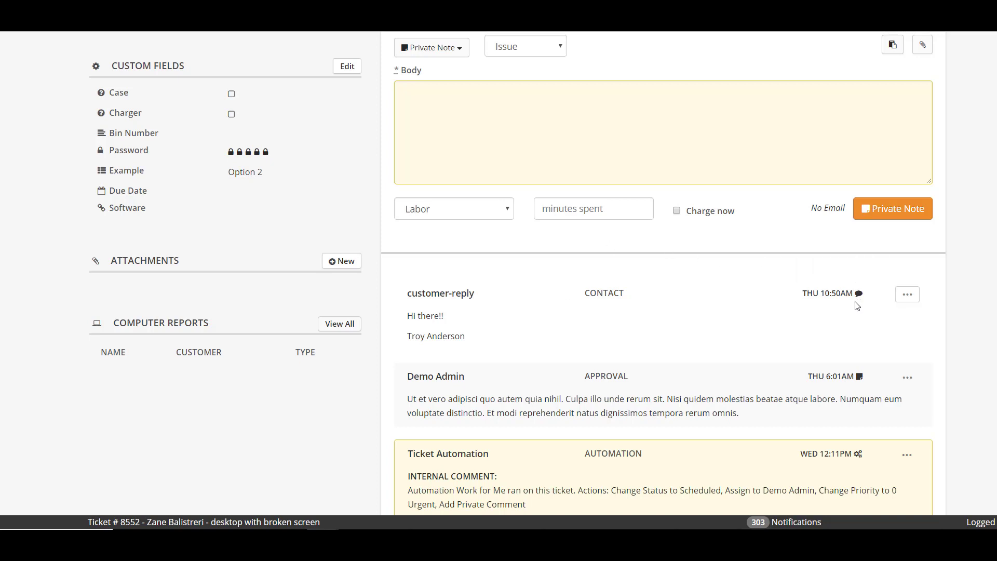
pyautogui.moveTo(858, 294)
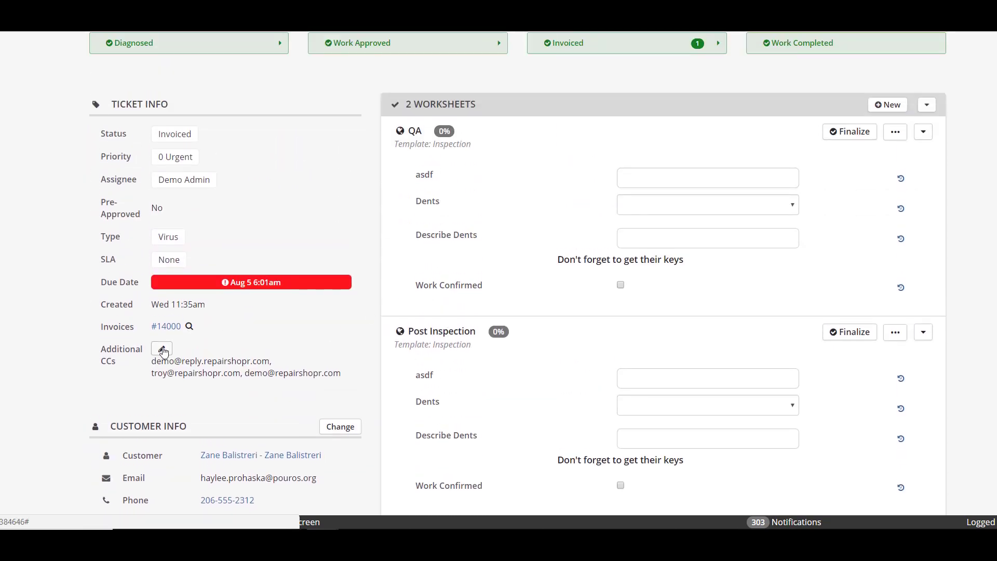
pyautogui.click(162, 348)
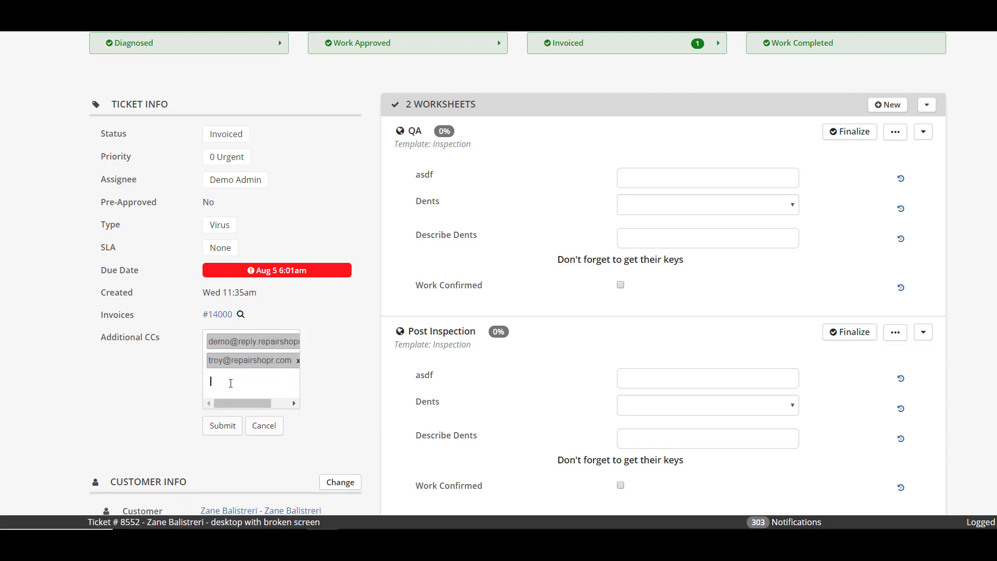
pyautogui.write('@repa')
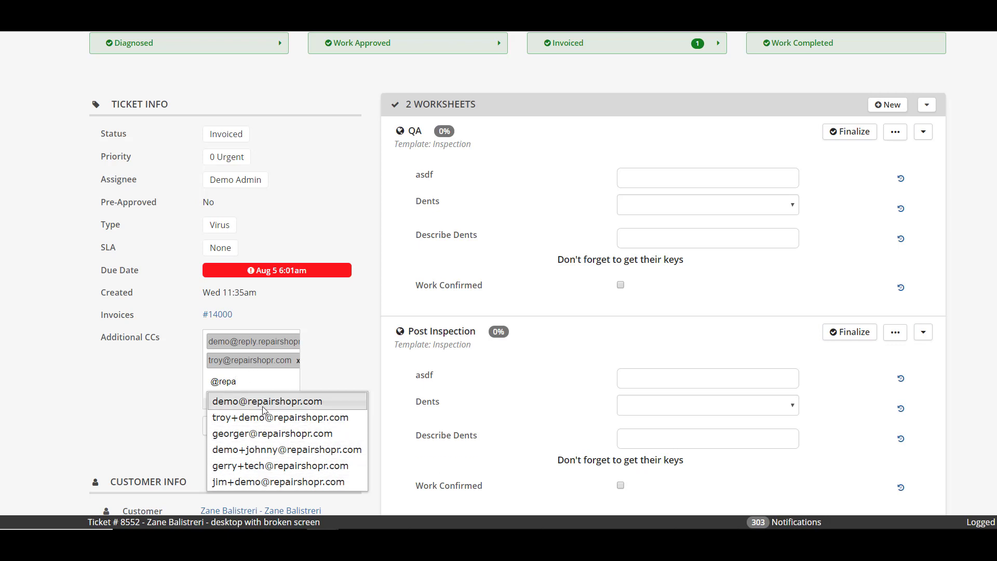
pyautogui.click(266, 400)
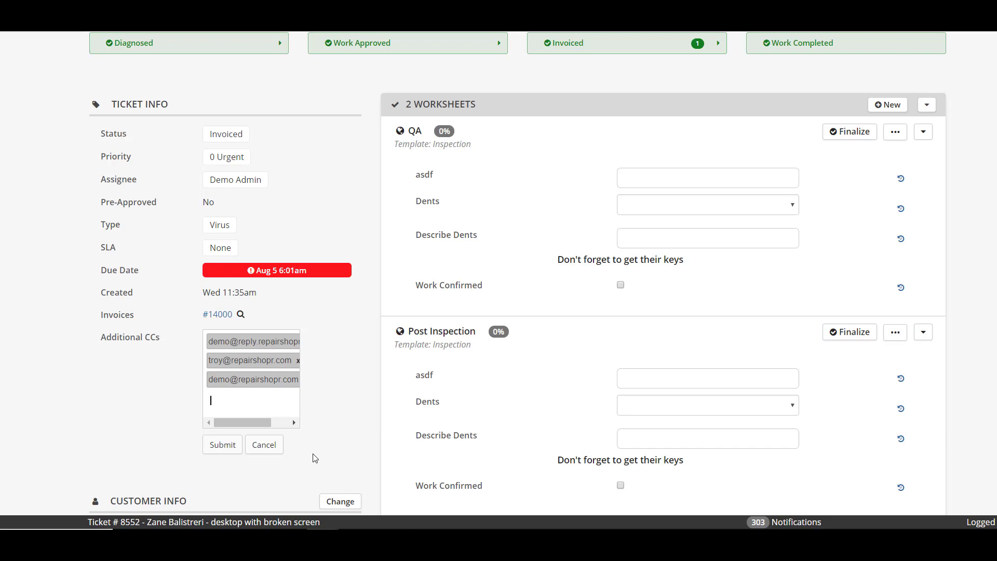
pyautogui.click(222, 444)
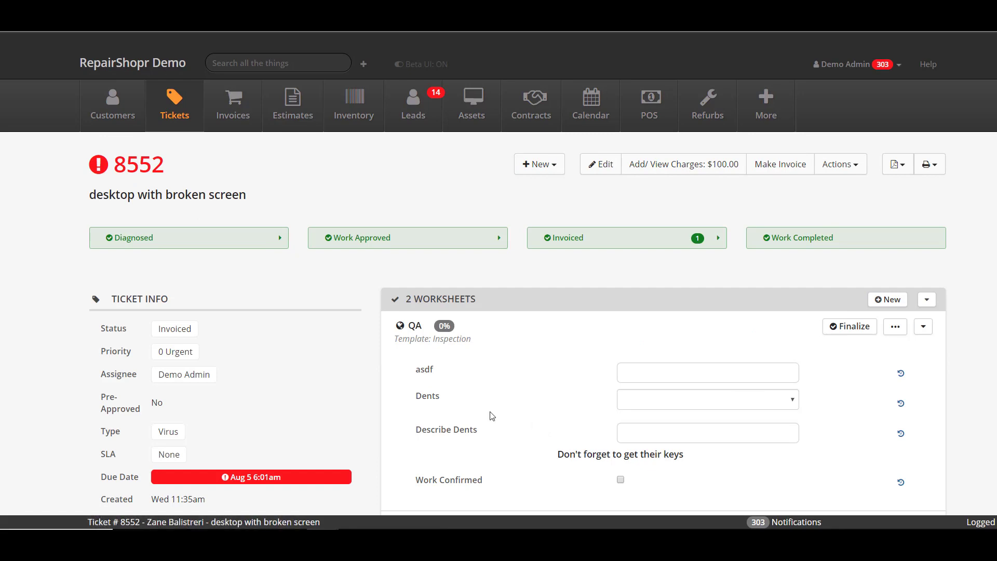
pyautogui.scroll(-3)
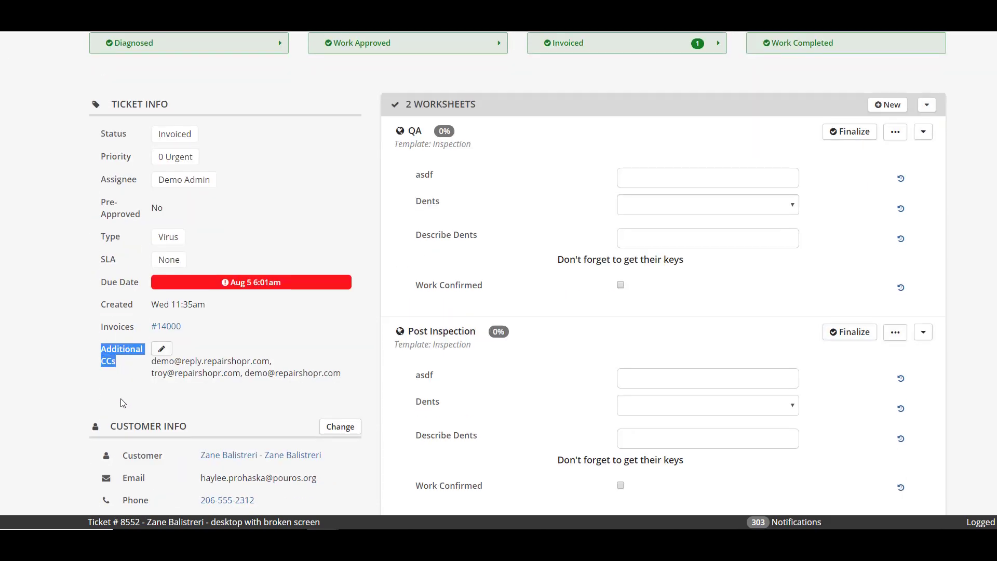
pyautogui.moveTo(93, 402)
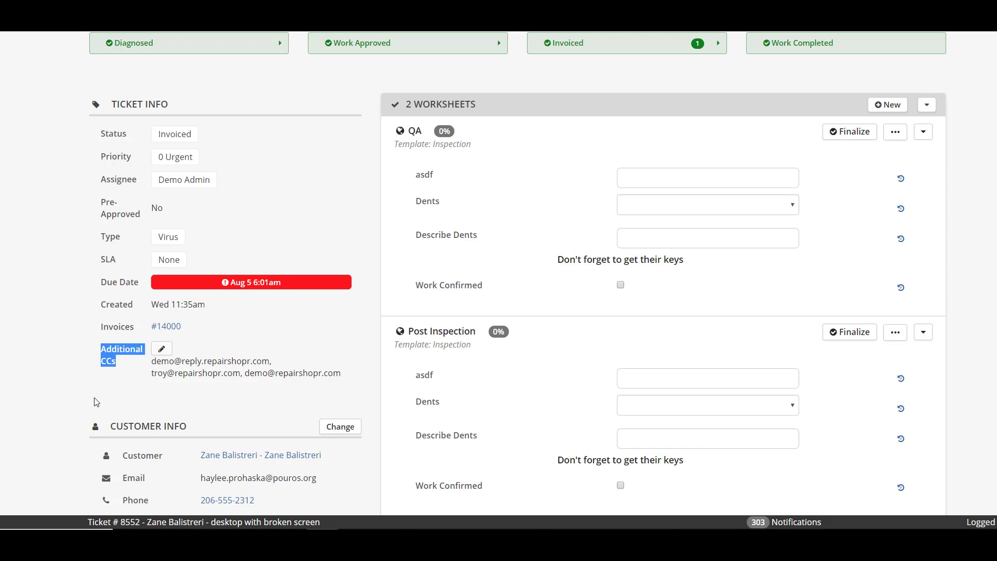
pyautogui.moveTo(100, 399)
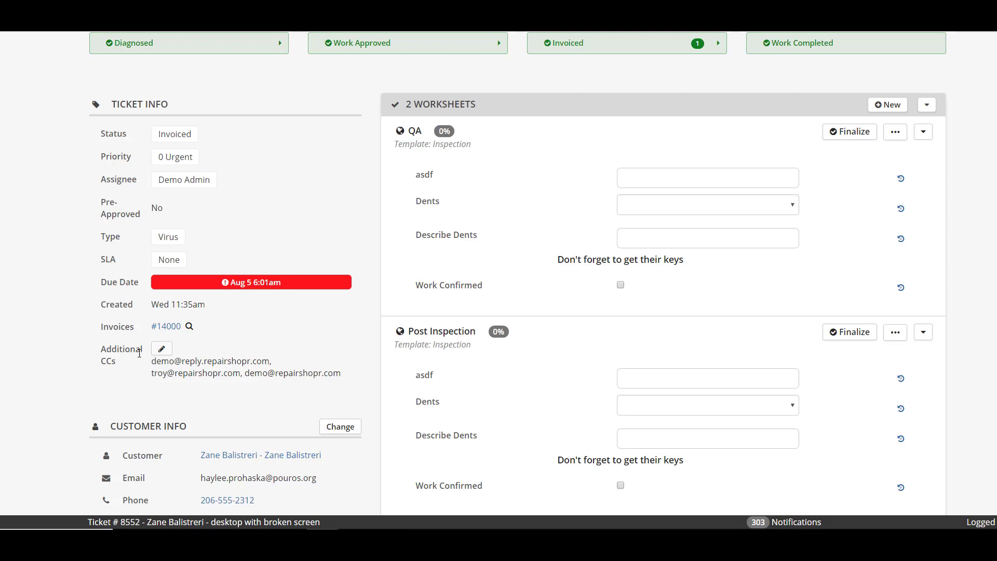
pyautogui.scroll(3)
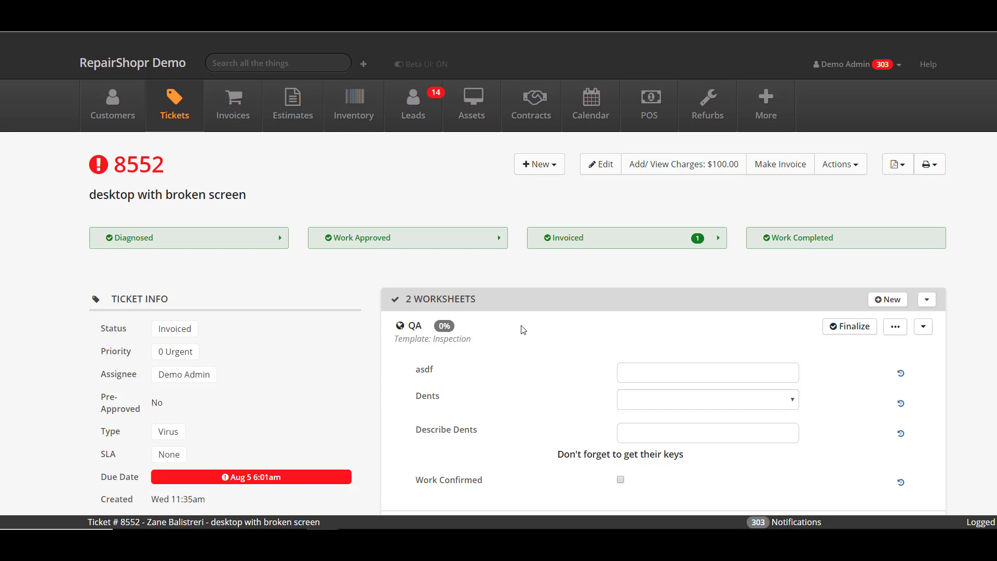
pyautogui.moveTo(849, 164)
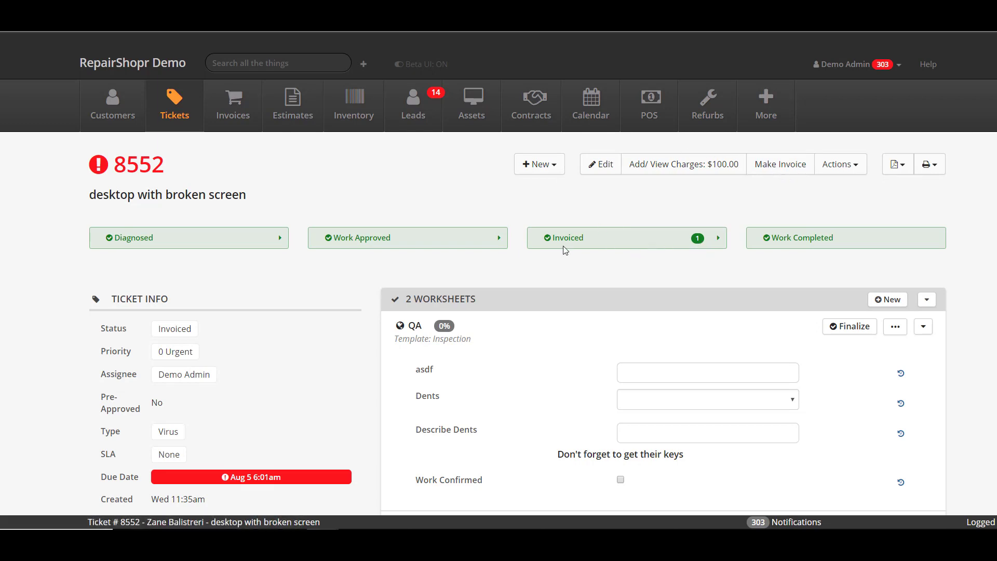
pyautogui.moveTo(779, 164)
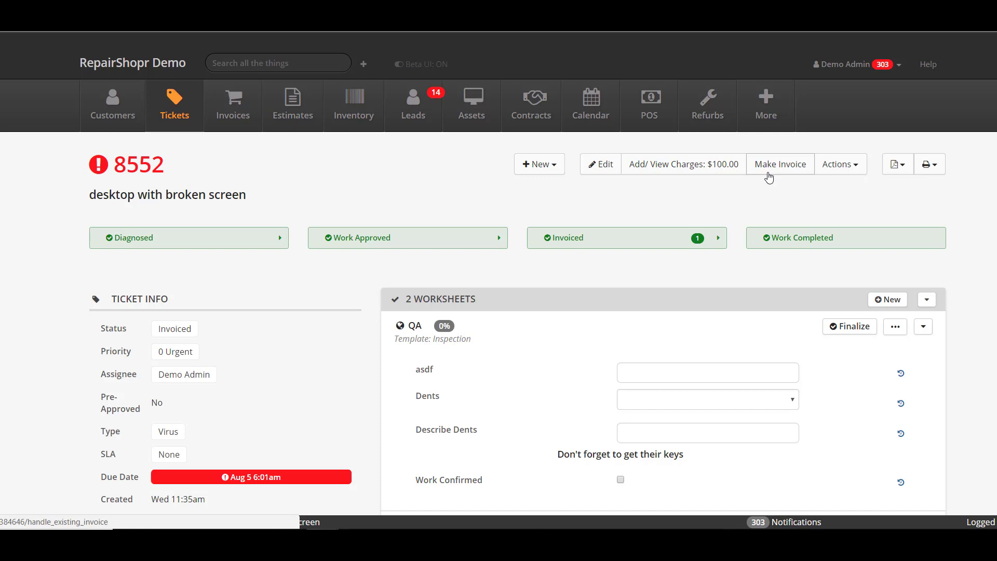
pyautogui.moveTo(749, 176)
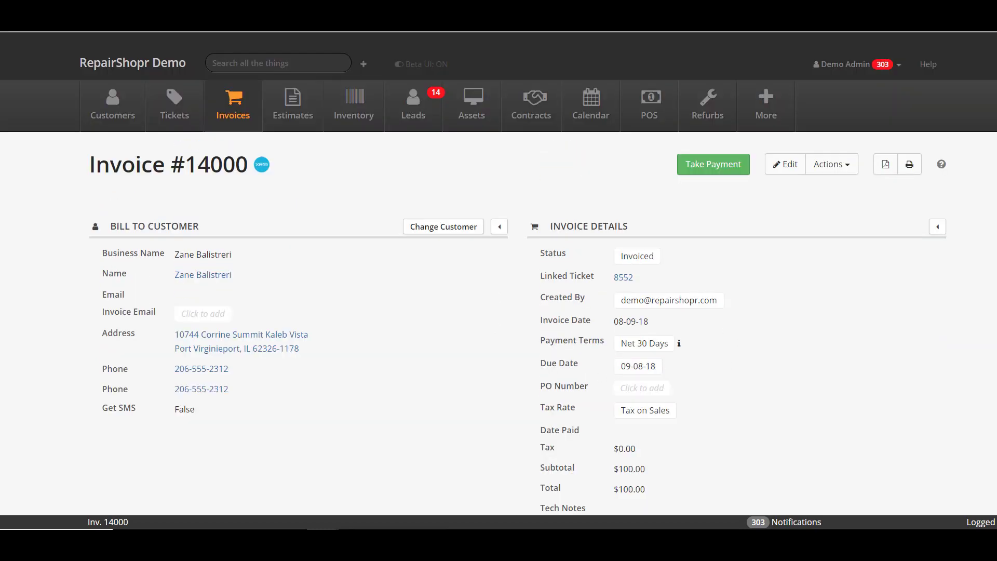
pyautogui.click(622, 277)
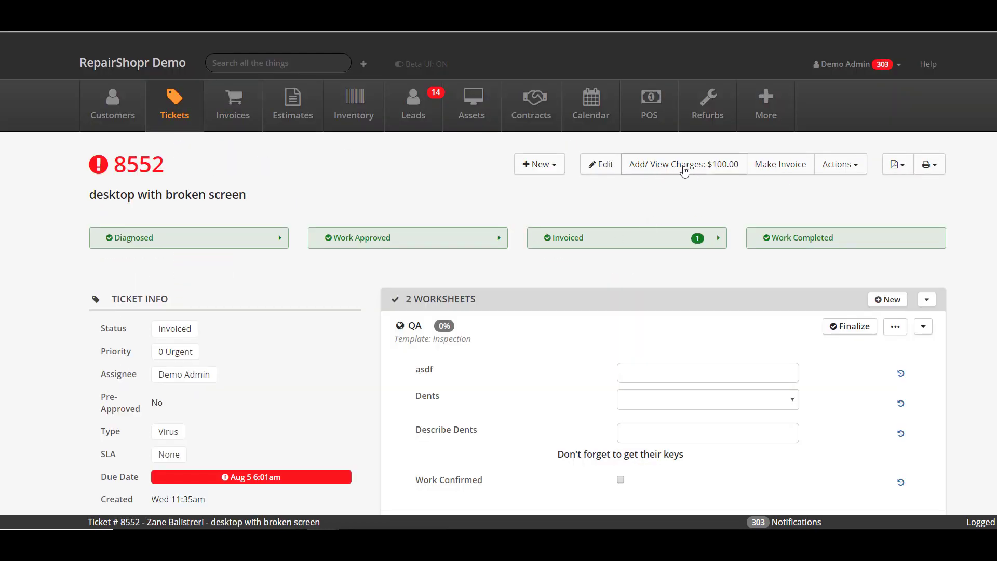
pyautogui.moveTo(784, 172)
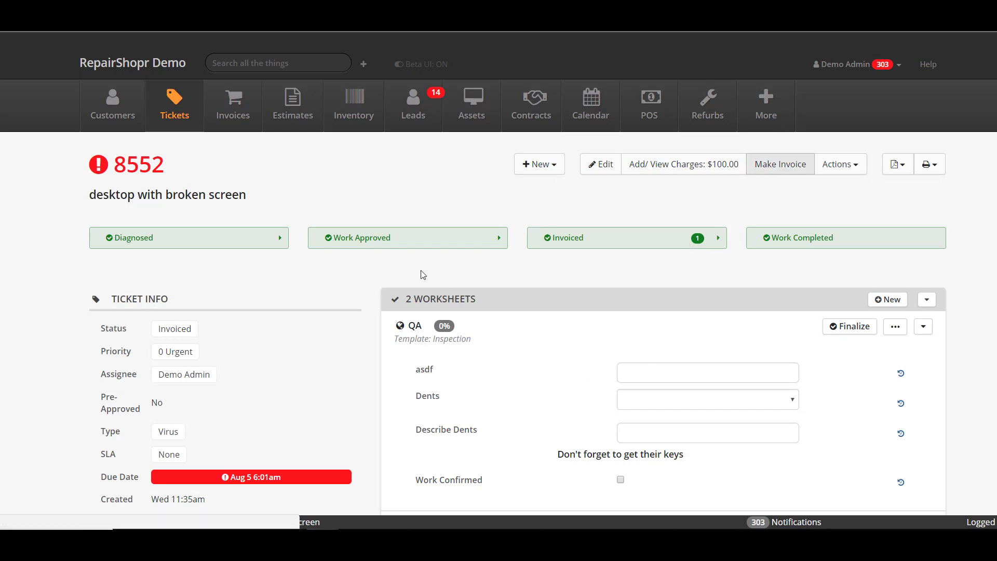
pyautogui.click(779, 164)
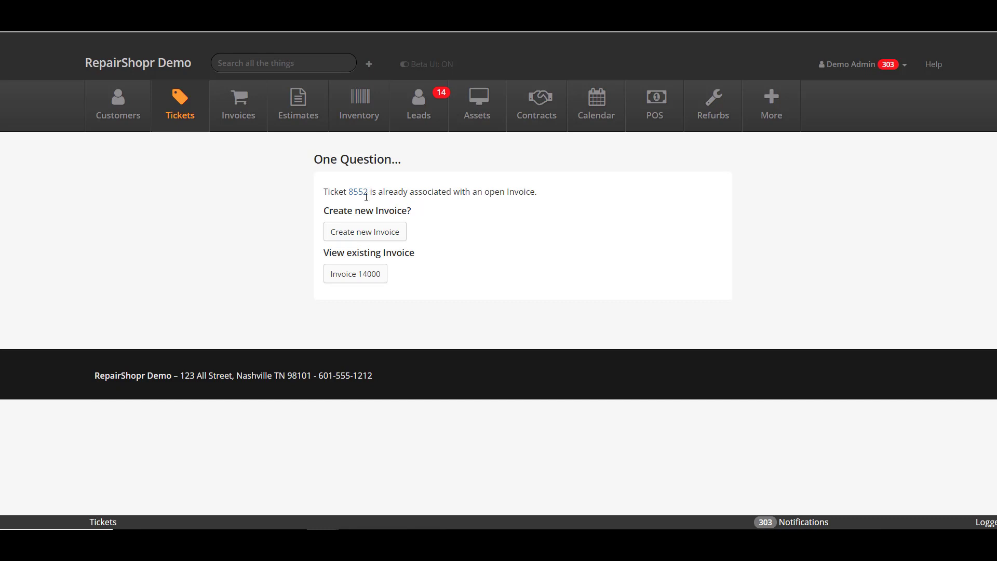
pyautogui.moveTo(303, 271)
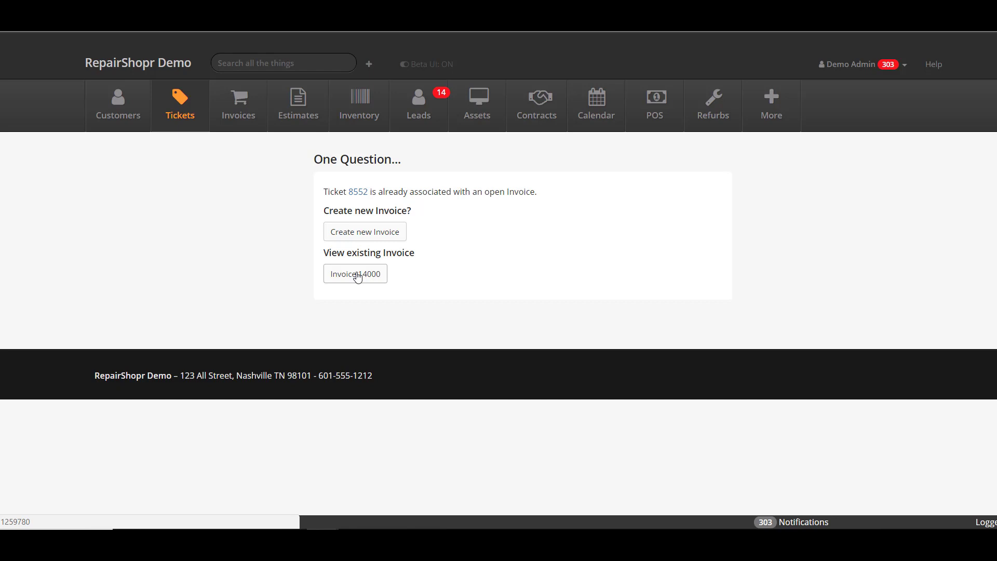
pyautogui.moveTo(337, 263)
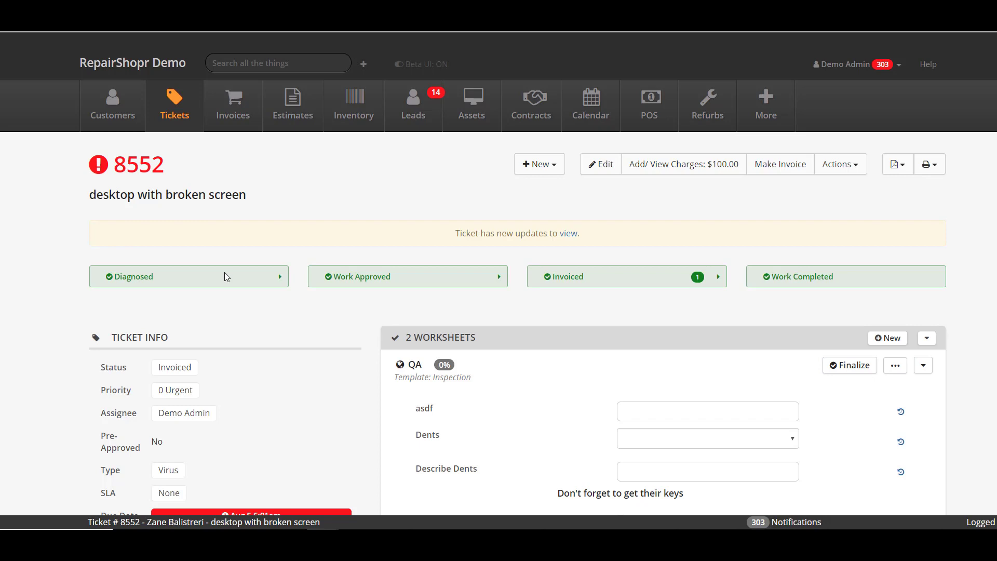
pyautogui.moveTo(523, 176)
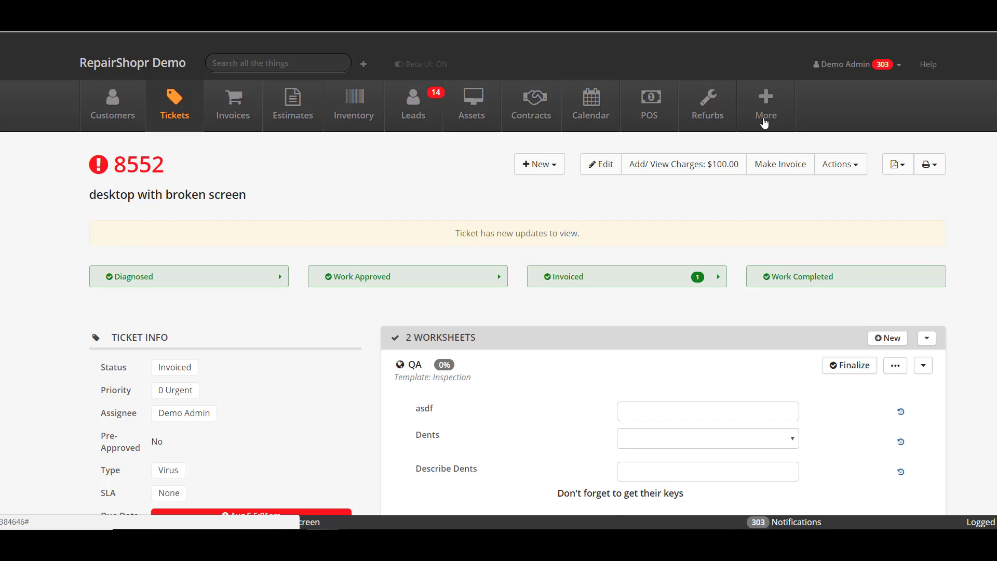
# Step: Open the admin area in a new tab and view the ticket preferences settings
pyautogui.click(765, 106)
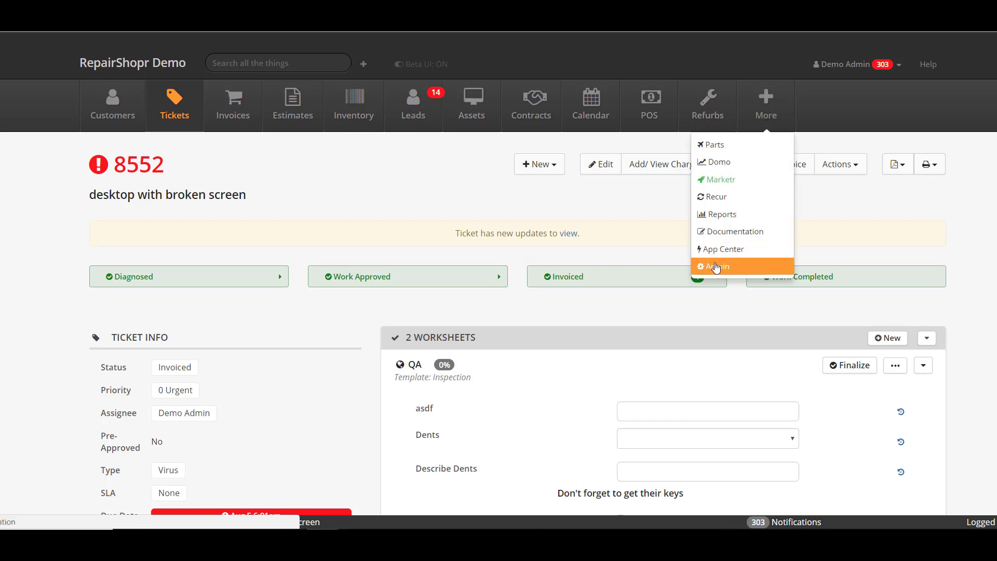
pyautogui.rightClick(713, 266)
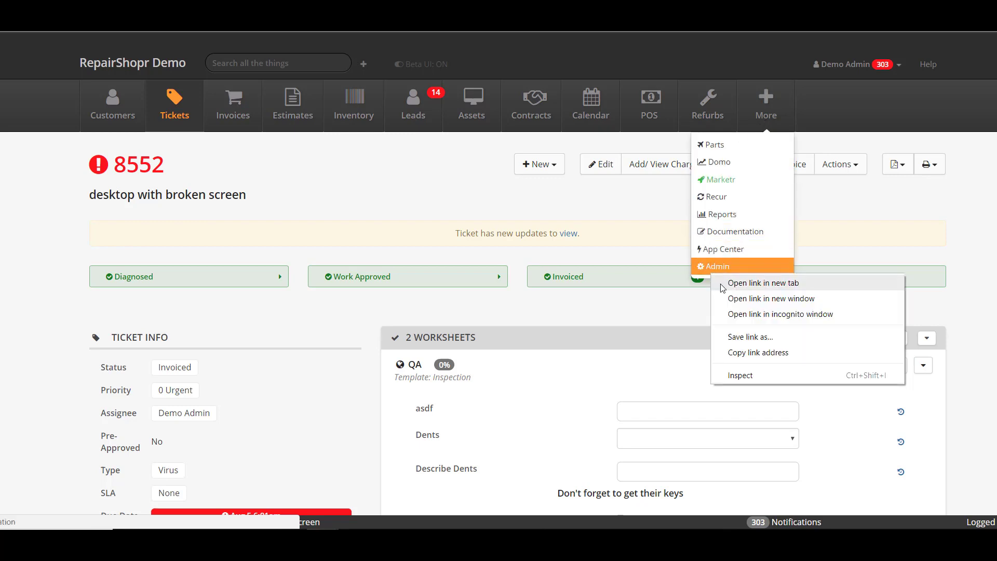
pyautogui.click(717, 265)
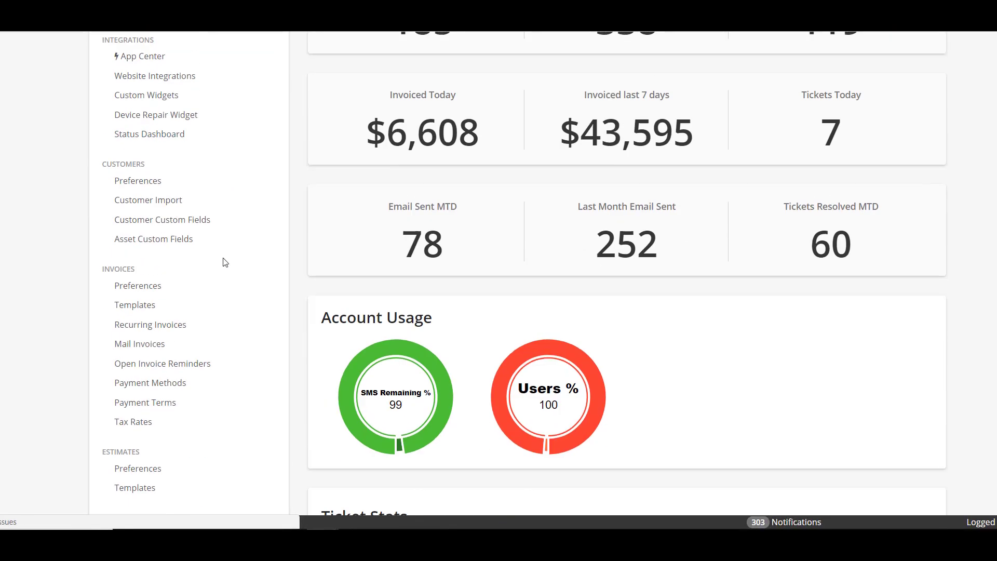
pyautogui.scroll(-3)
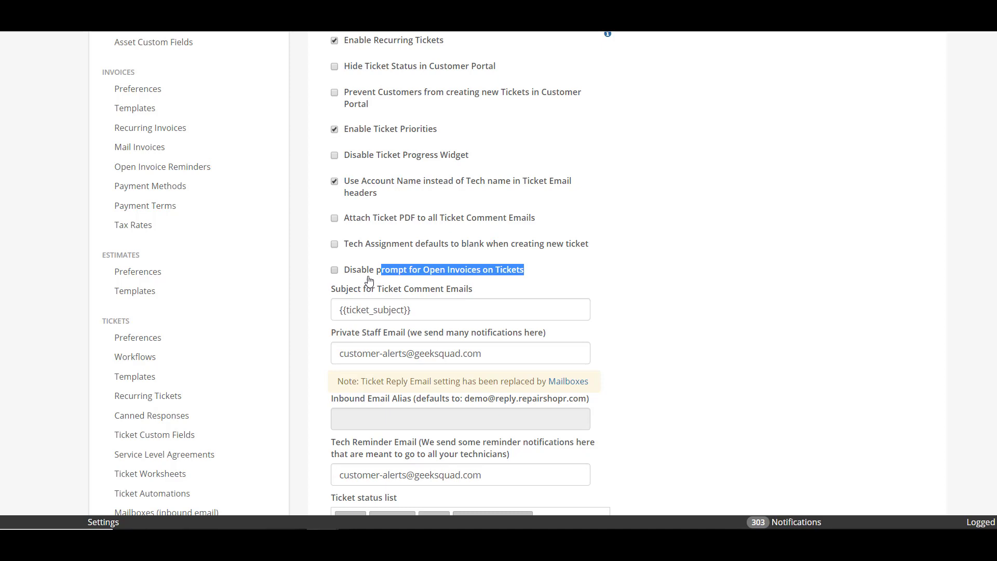
pyautogui.click(735, 281)
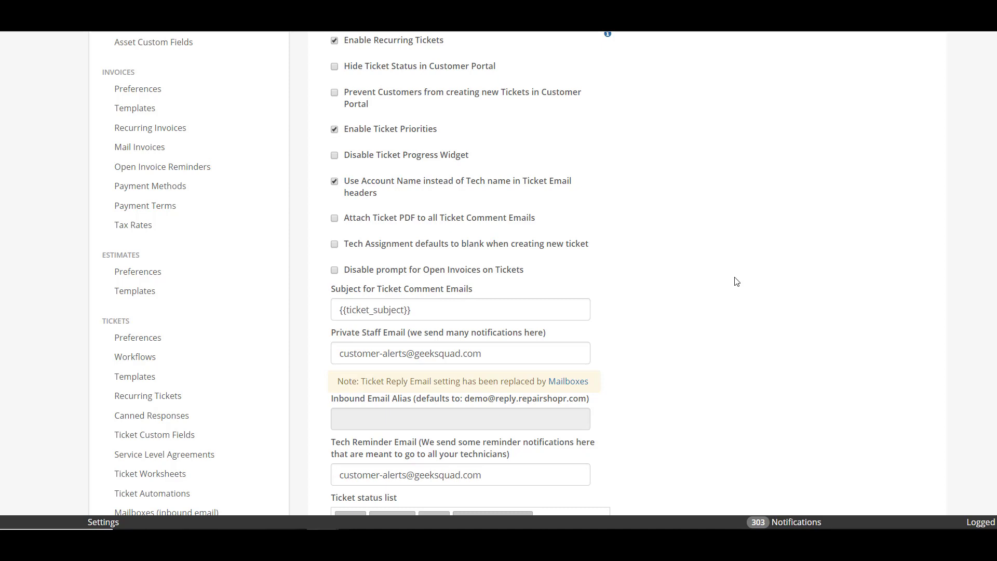
pyautogui.moveTo(595, 251)
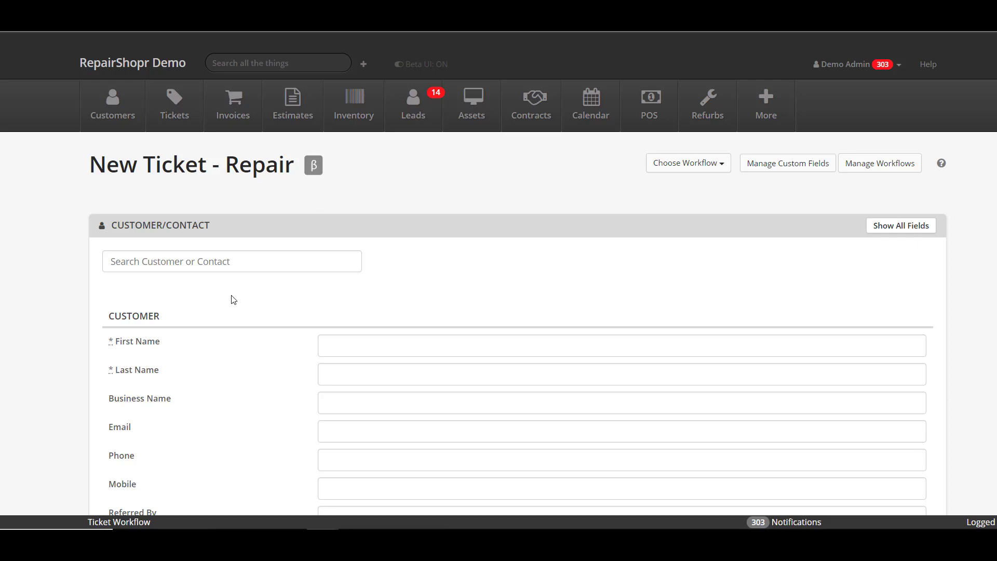
# Step: Save a Hardware repair ticket for WalkIn Person, subject 'test', with no assignee
pyautogui.write('walk')
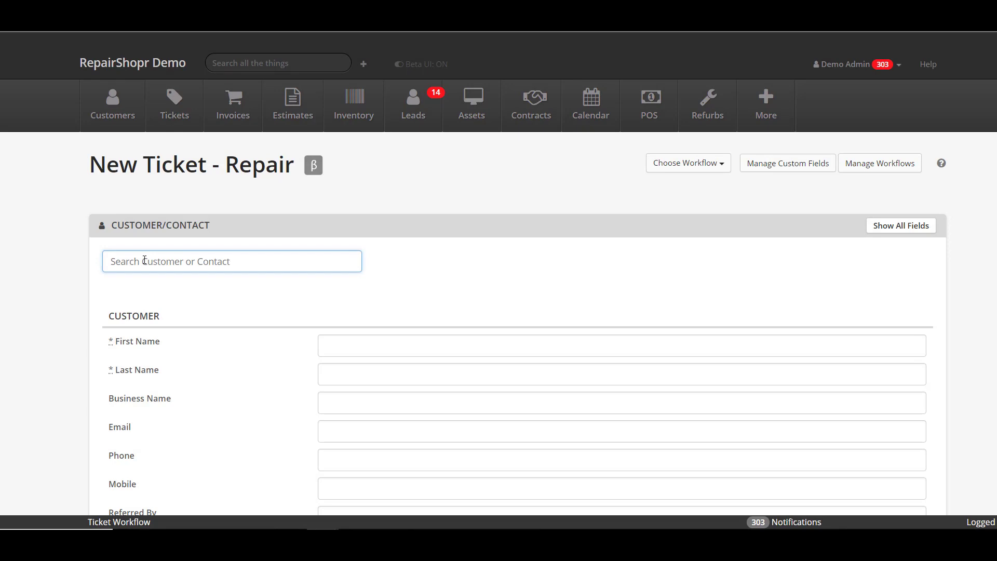
pyautogui.write('walkin')
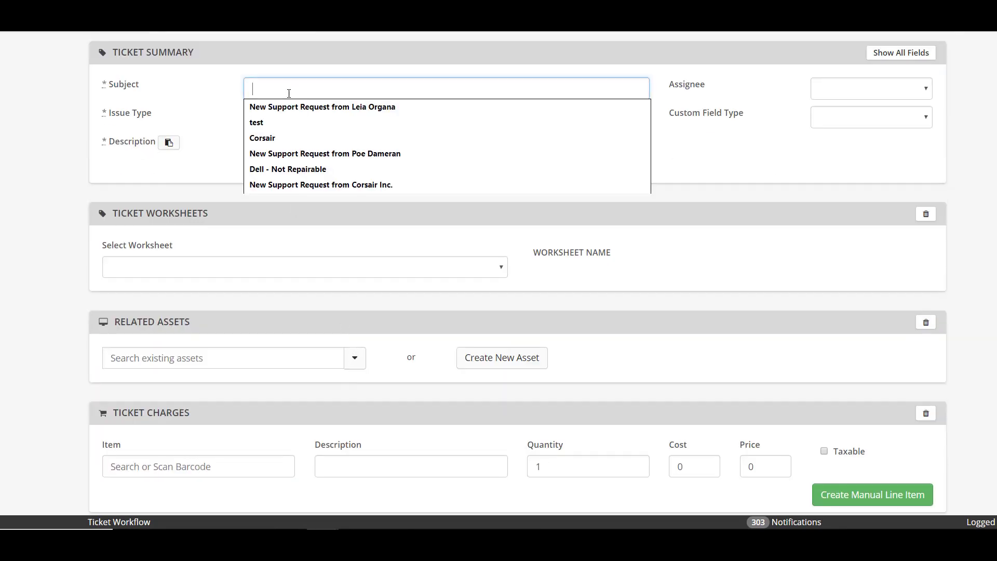
pyautogui.click(255, 122)
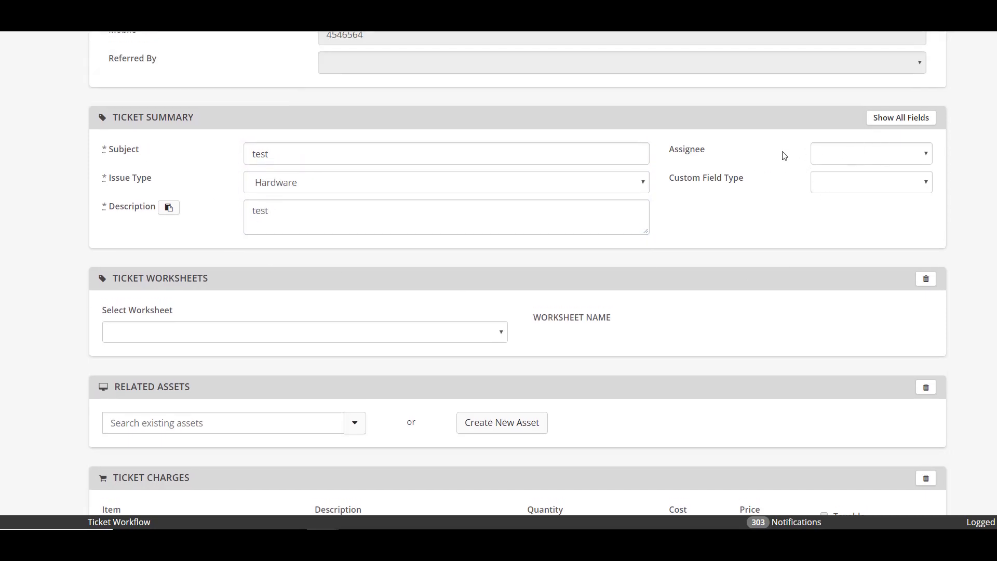
pyautogui.moveTo(863, 160)
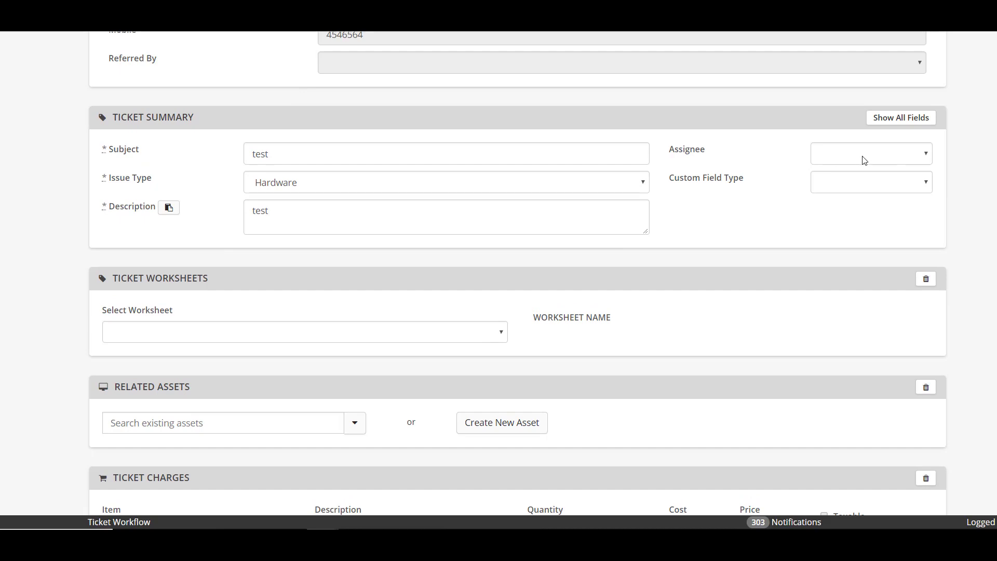
pyautogui.click(869, 153)
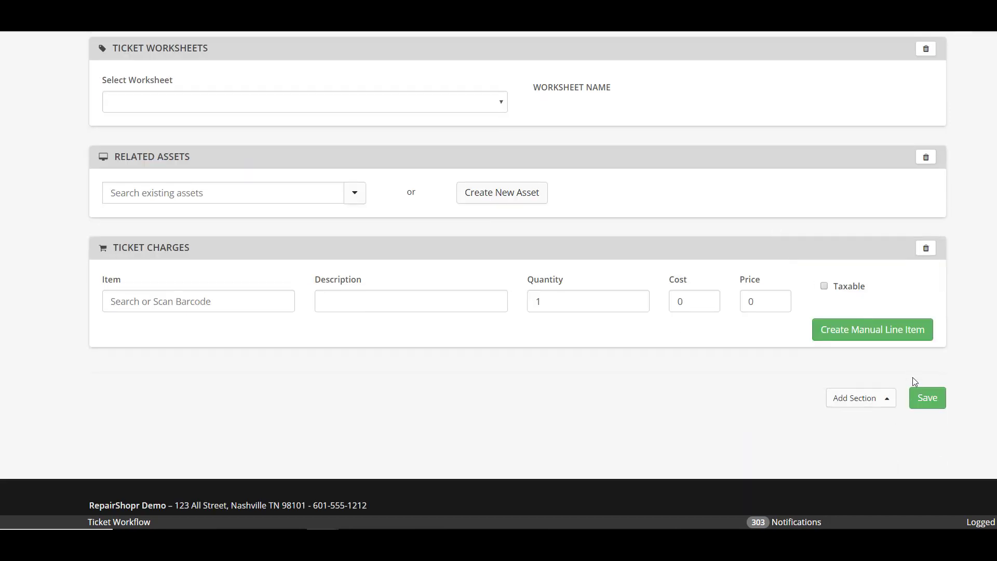
pyautogui.click(925, 397)
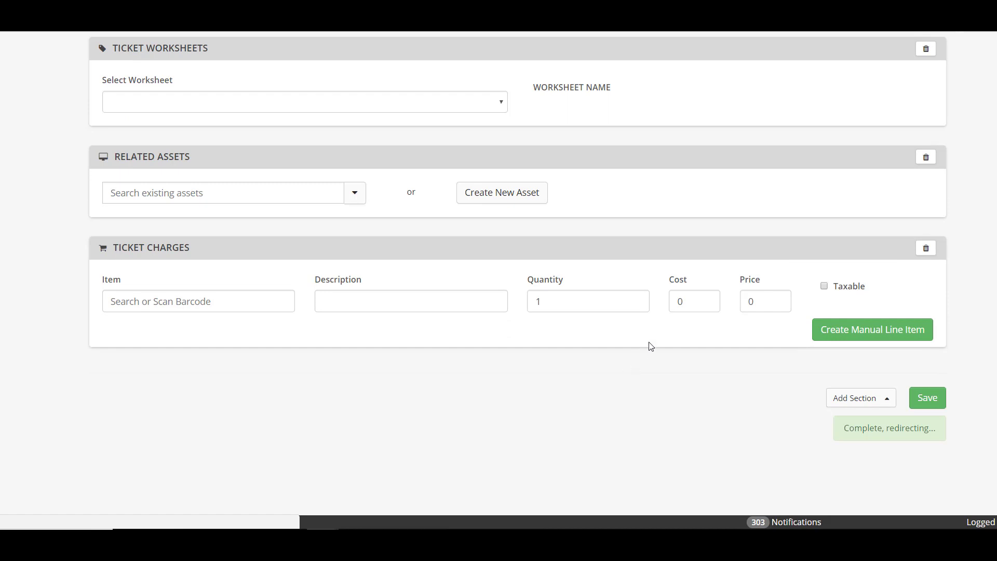
pyautogui.click(925, 397)
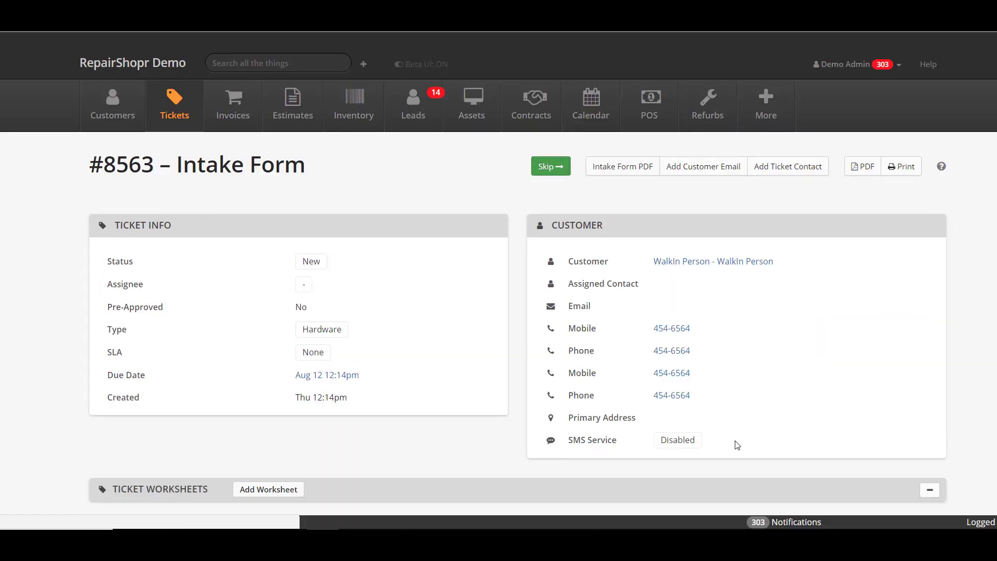
# Step: Skip ticket #8563's intake form, then go to the Customers list
pyautogui.click(549, 166)
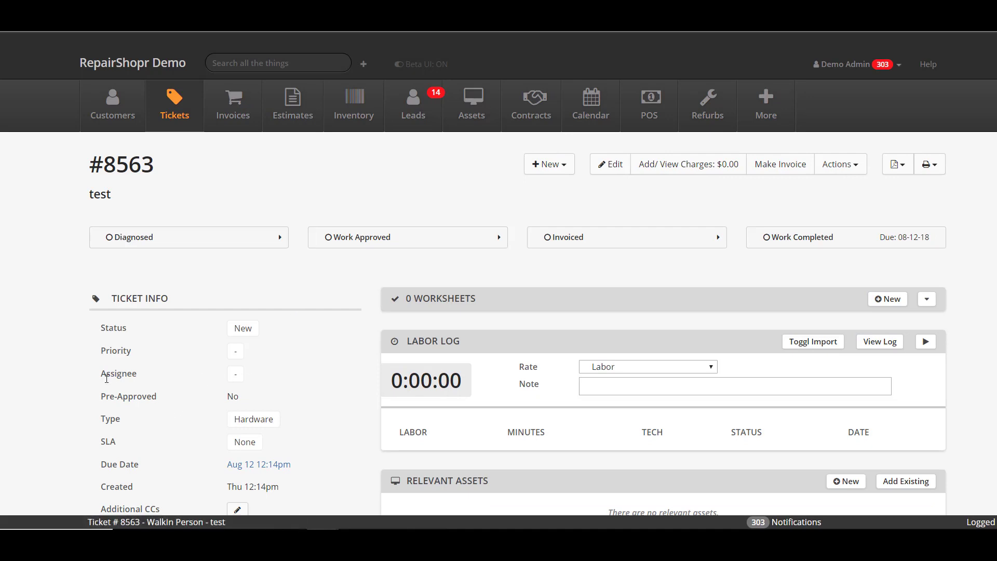
pyautogui.moveTo(198, 375)
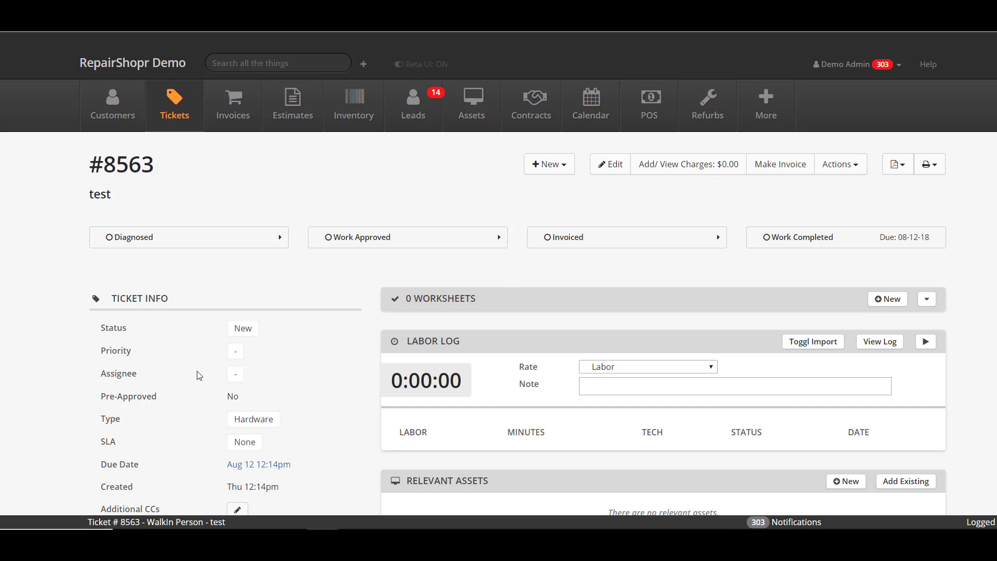
pyautogui.moveTo(181, 311)
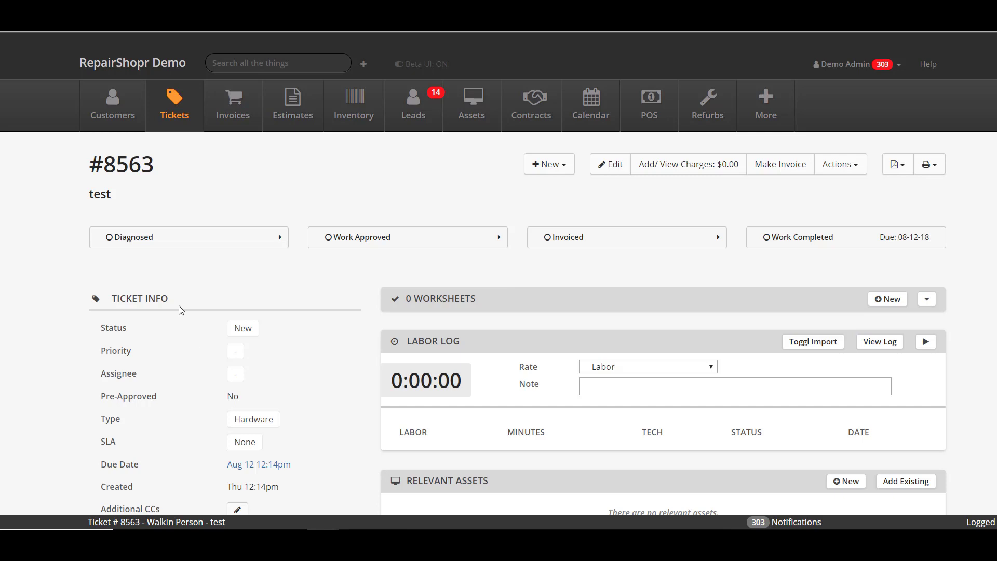
pyautogui.click(113, 104)
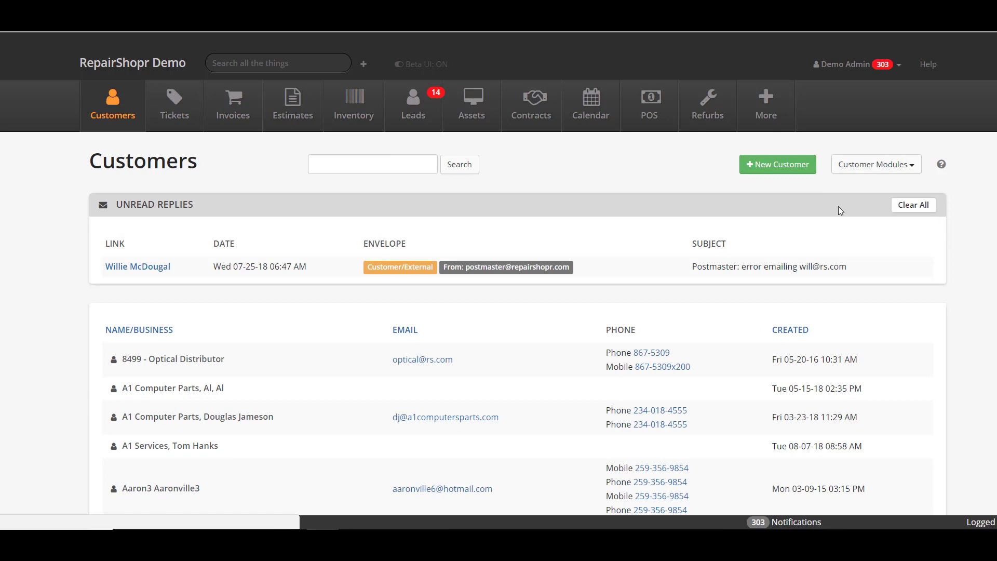
pyautogui.click(530, 104)
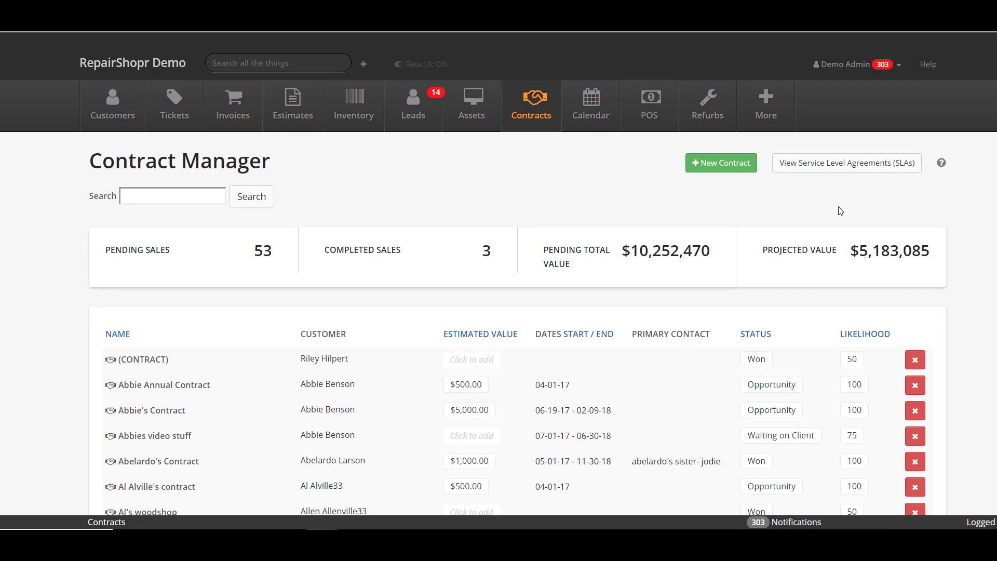
pyautogui.moveTo(572, 118)
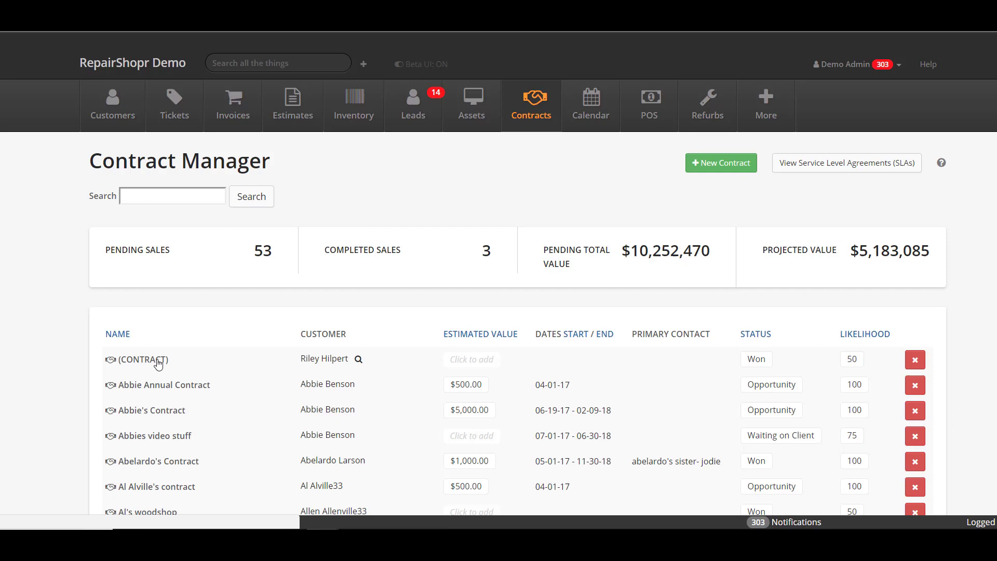
pyautogui.click(139, 359)
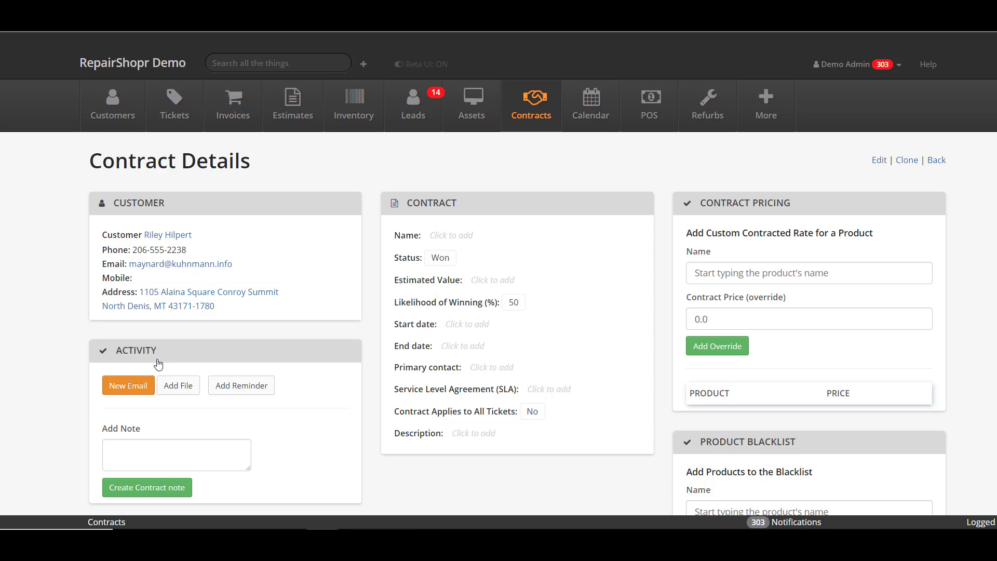
pyautogui.moveTo(909, 173)
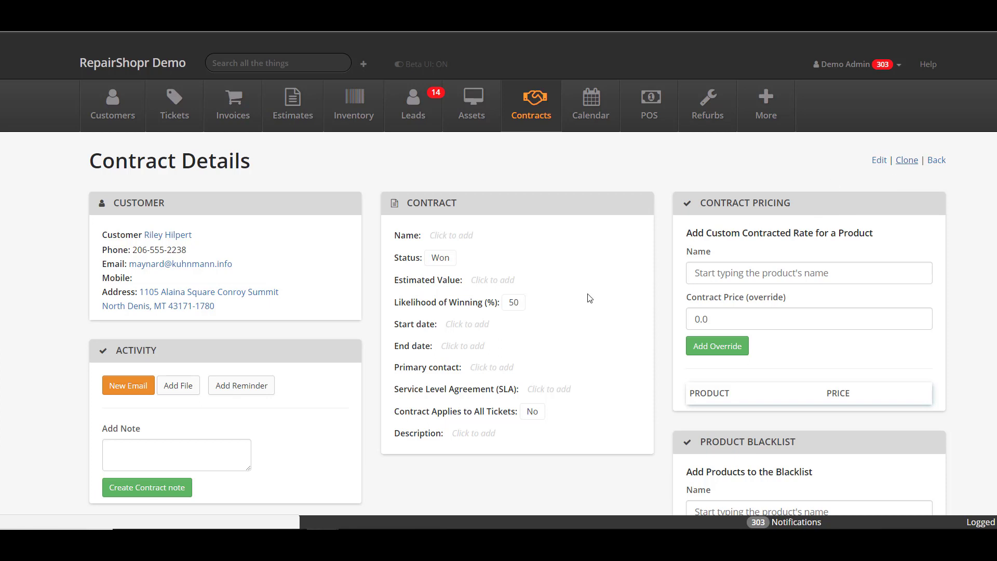
pyautogui.click(905, 159)
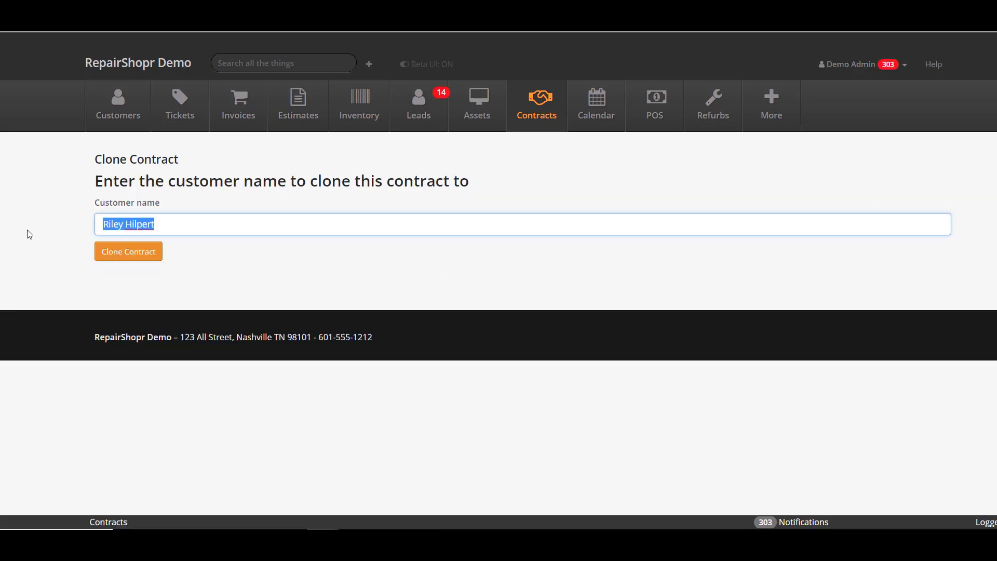
pyautogui.write('wal')
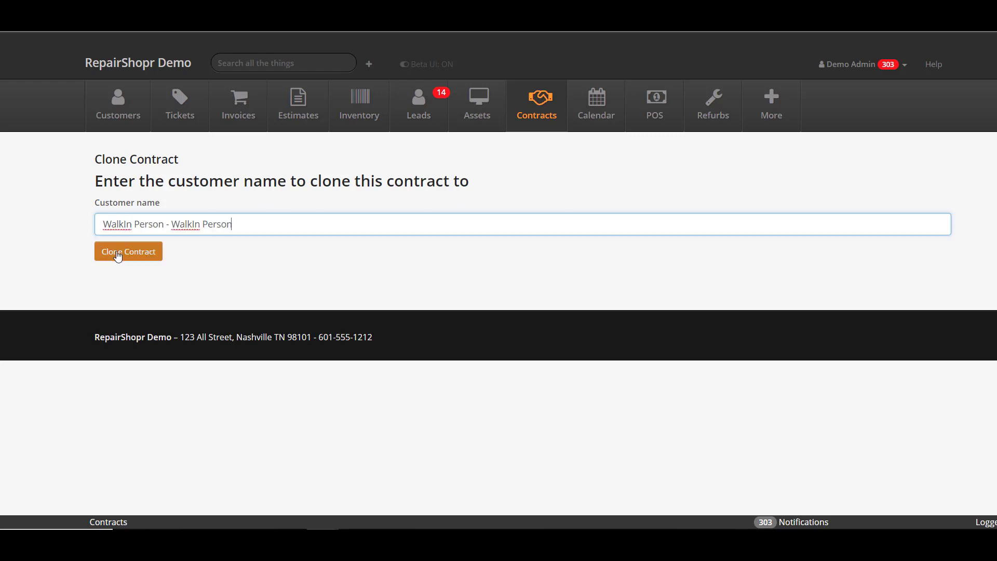
pyautogui.click(128, 252)
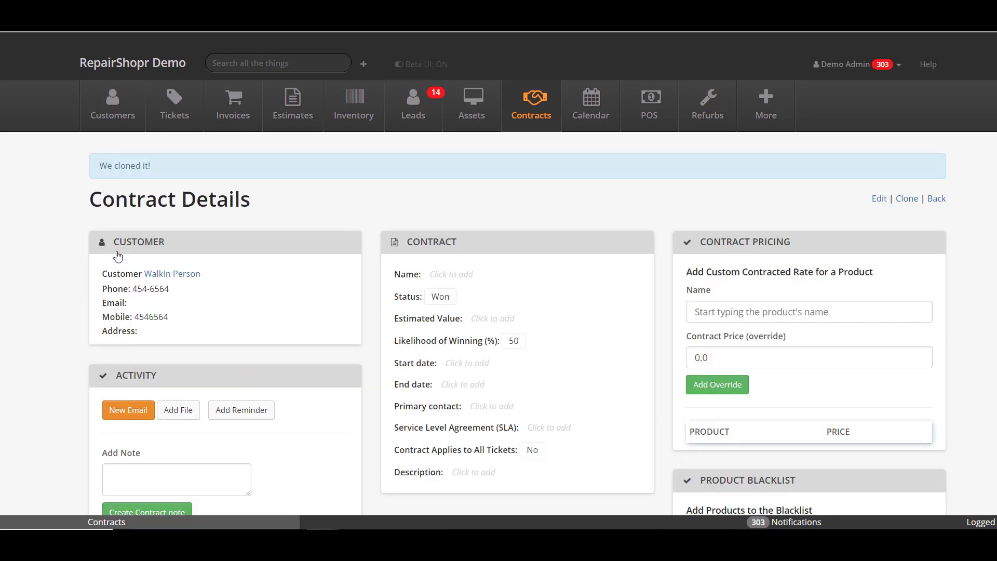
pyautogui.scroll(-3)
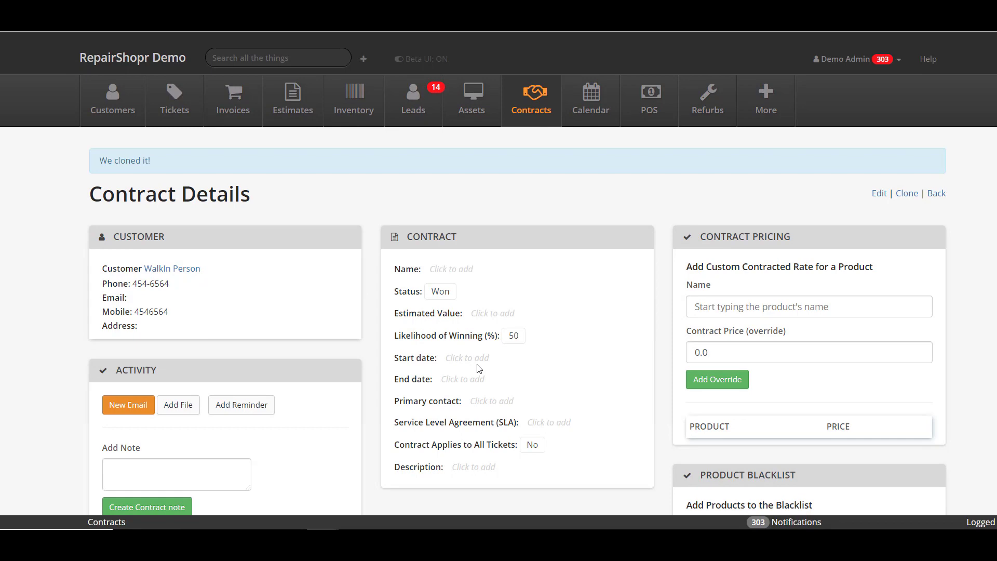
pyautogui.scroll(-3)
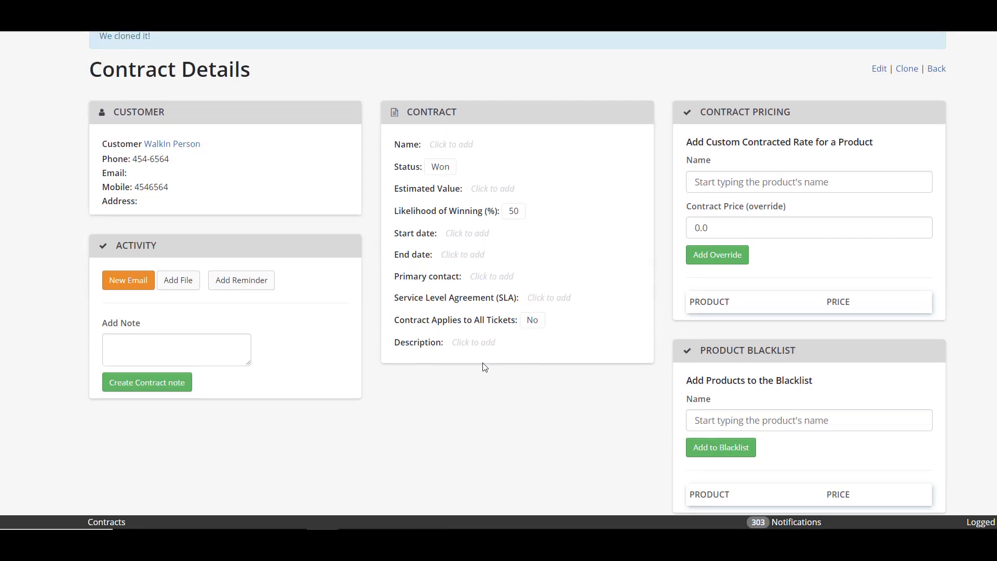
# Step: Search 'labor' and add Xtreme Labor to the contract's product blacklist
pyautogui.scroll(-3)
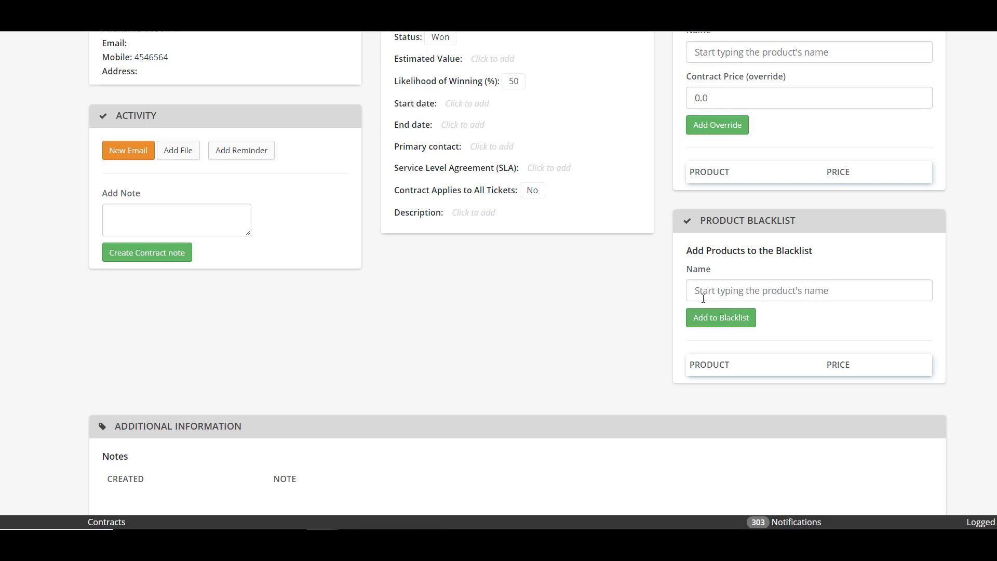
pyautogui.write('labo')
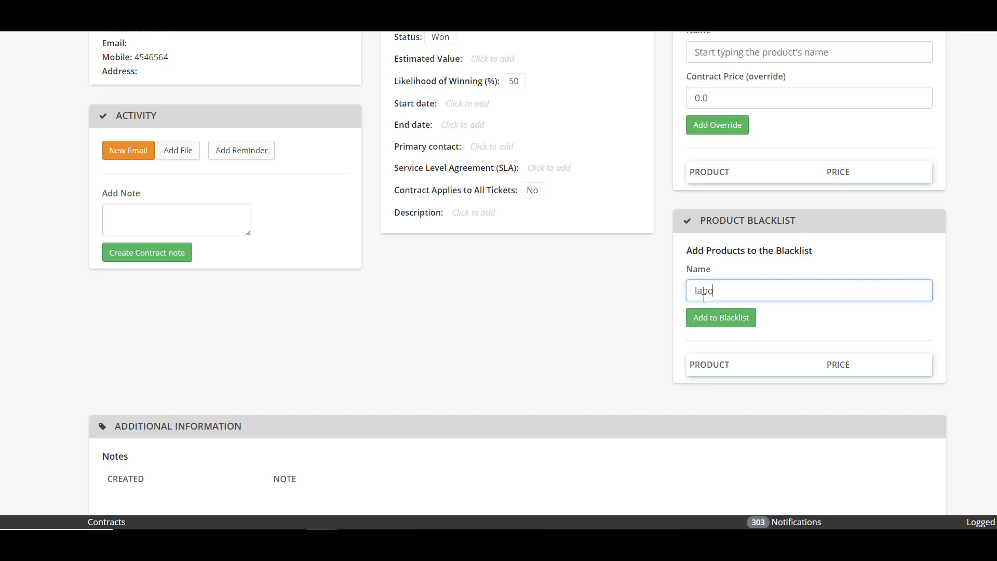
pyautogui.write('r')
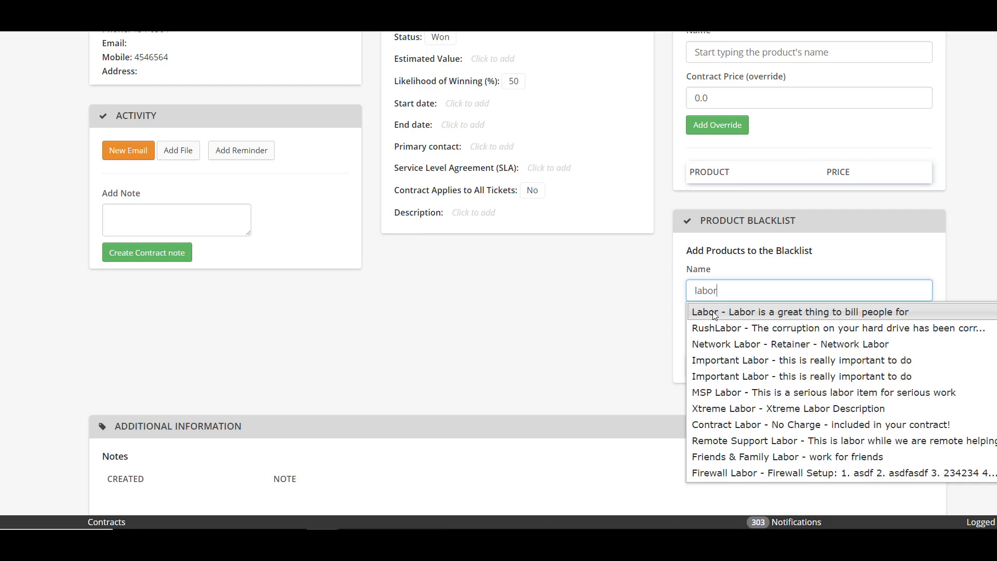
pyautogui.click(762, 408)
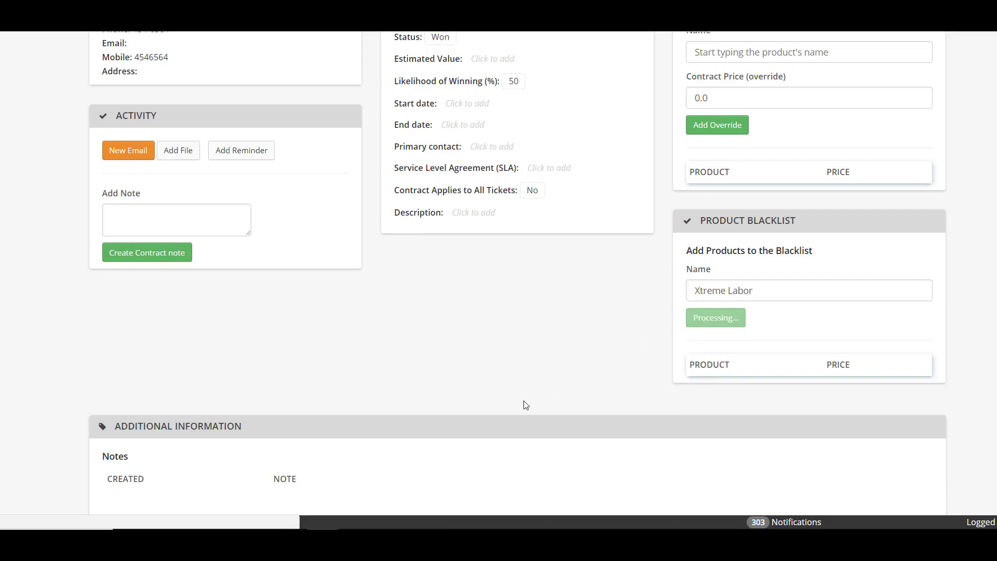